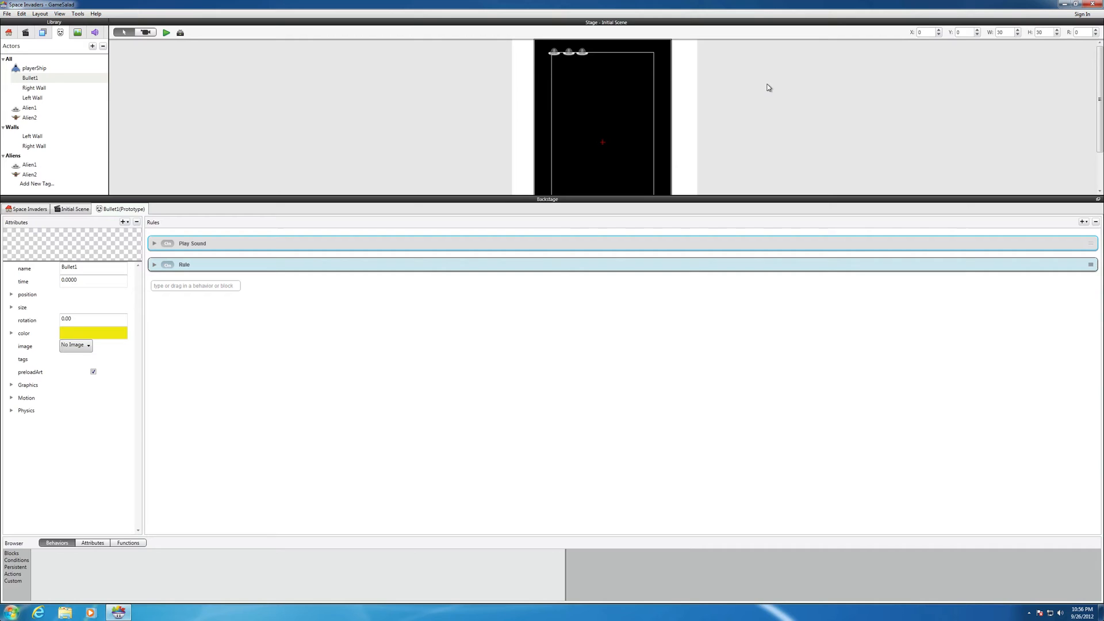
mouse_move(755, 107)
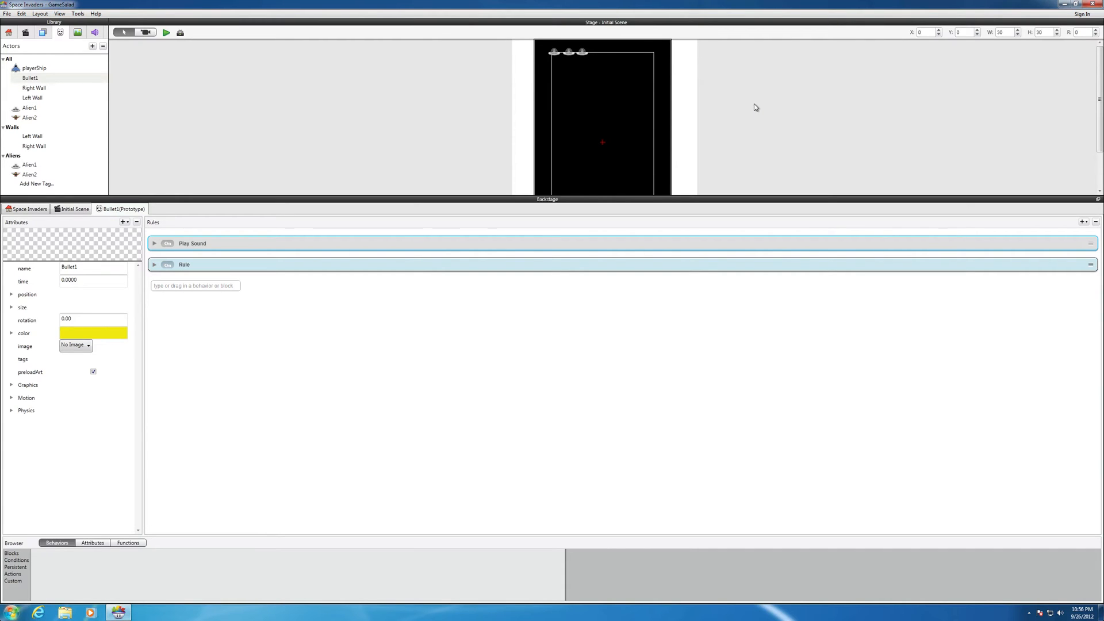
mouse_move(468, 139)
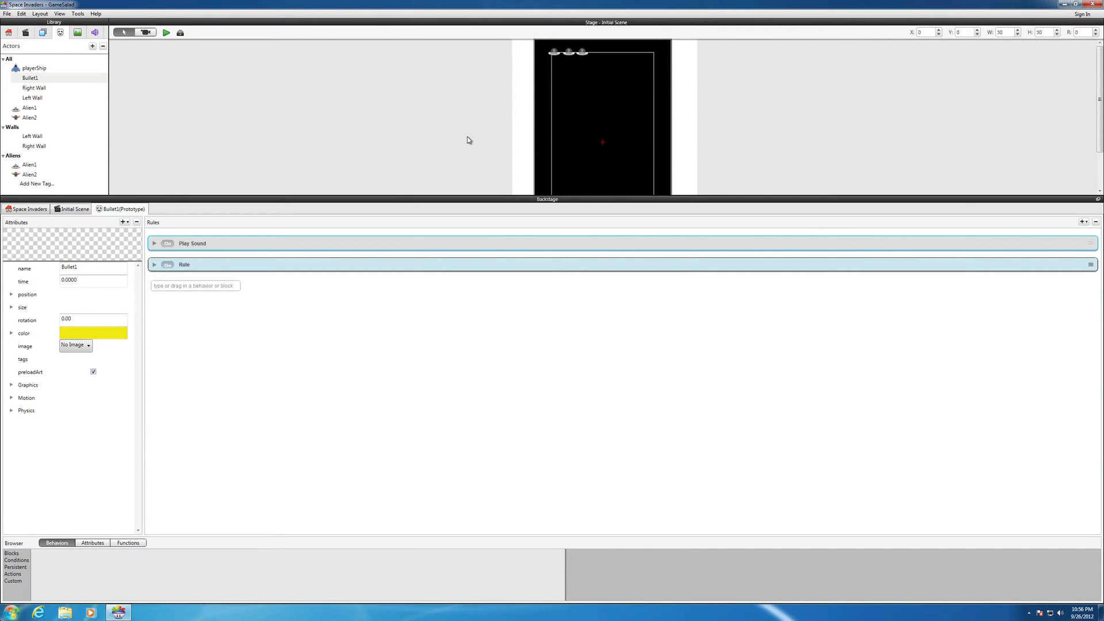
mouse_move(217, 199)
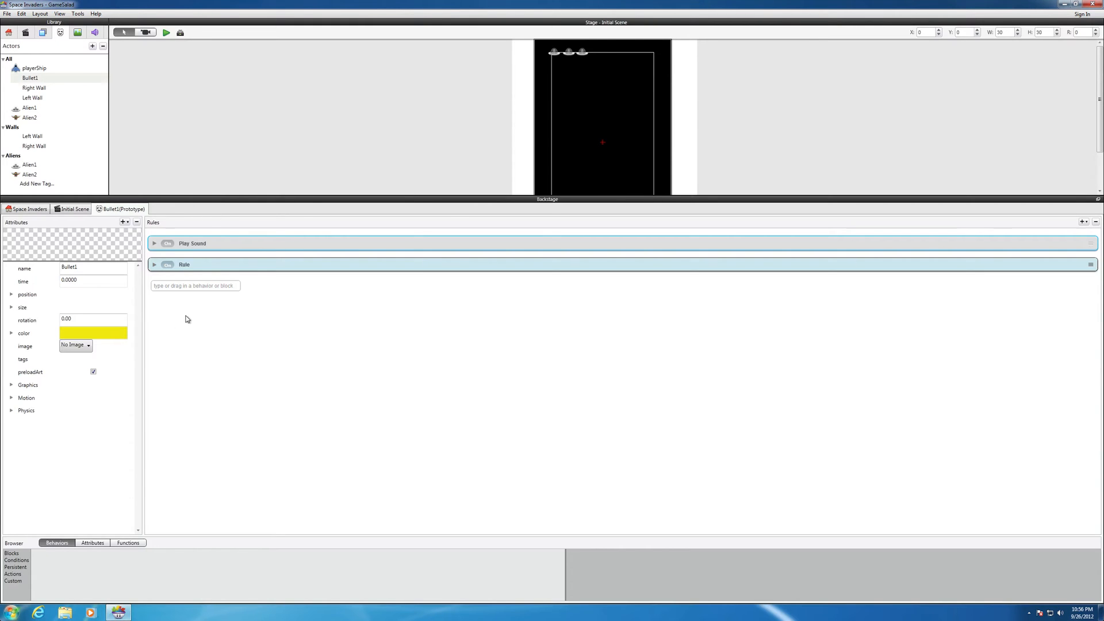
mouse_move(165, 309)
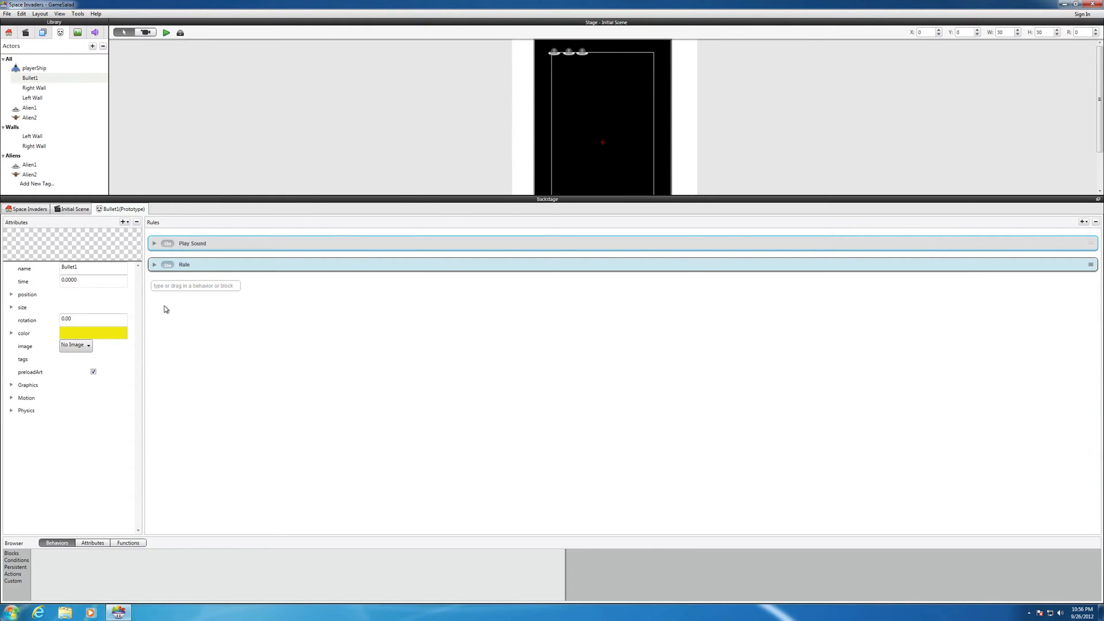
mouse_move(169, 318)
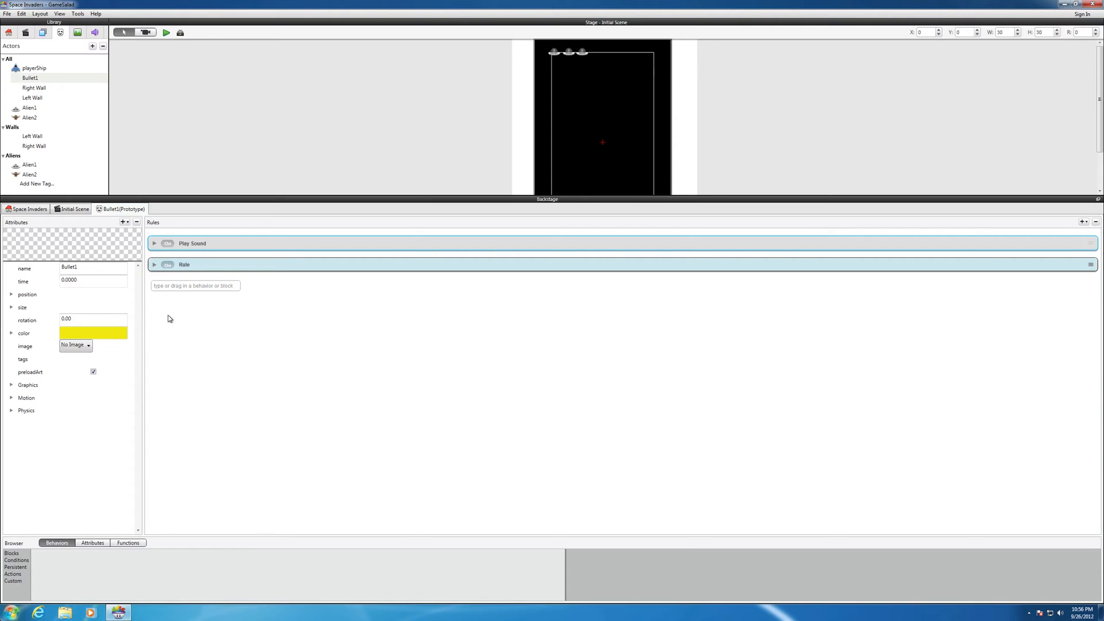
mouse_move(151, 312)
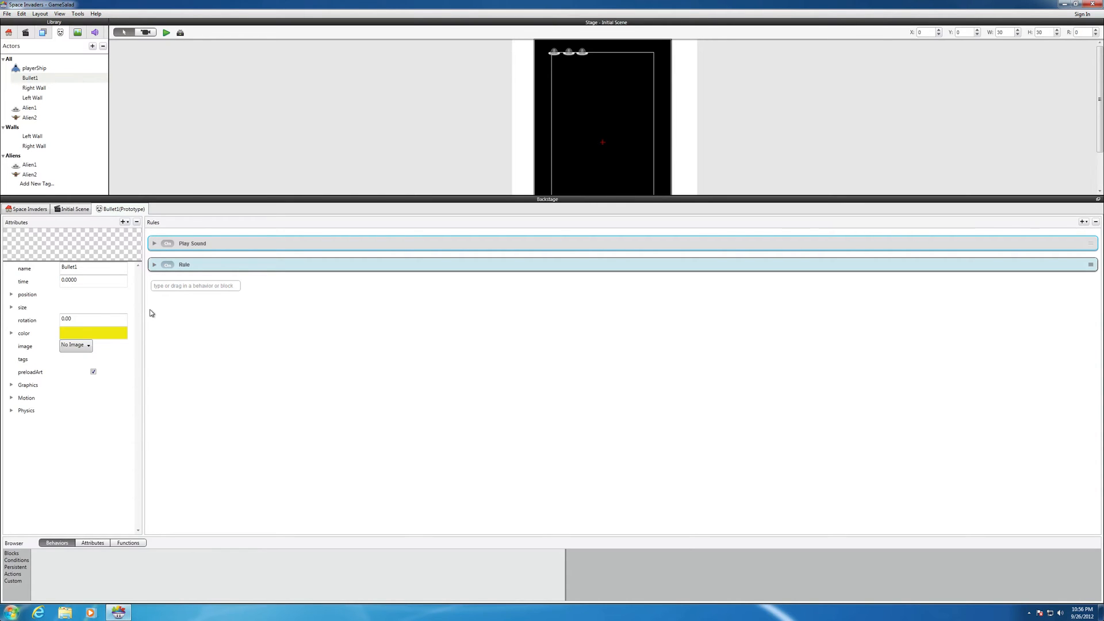
mouse_move(150, 502)
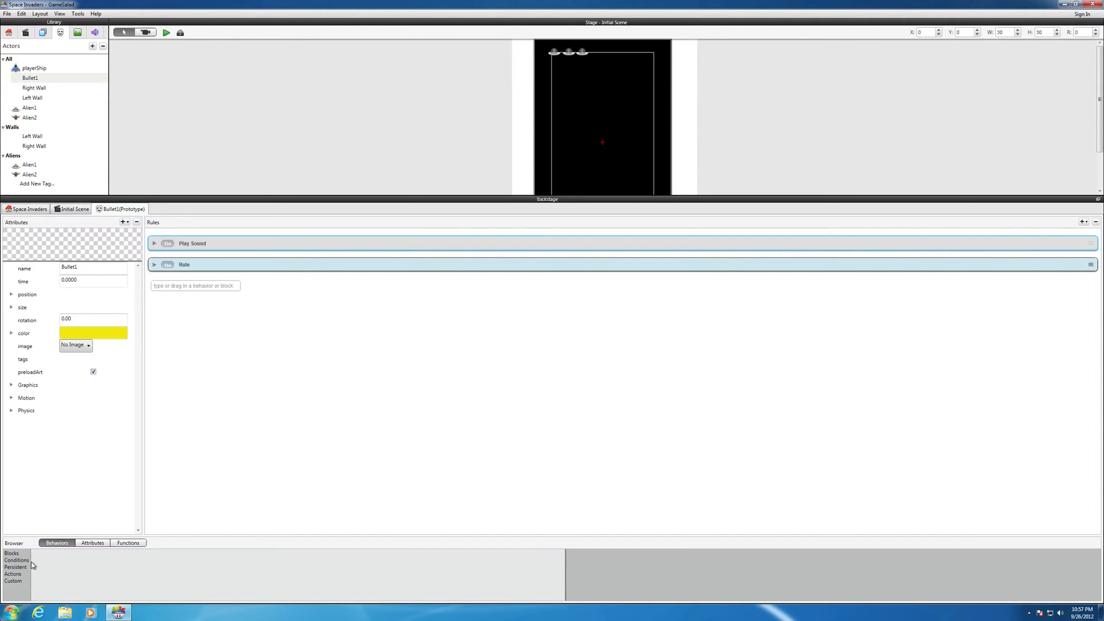
mouse_move(28, 570)
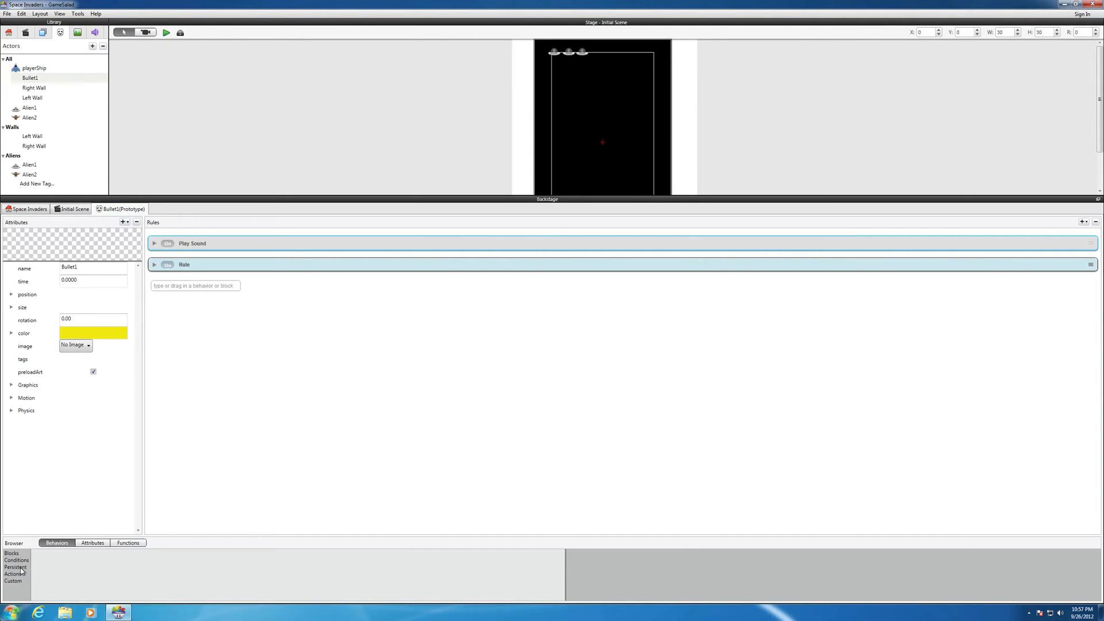
Drag the Change Velocity action from the Behaviors browser into Bullet1's Rules area
click(16, 560)
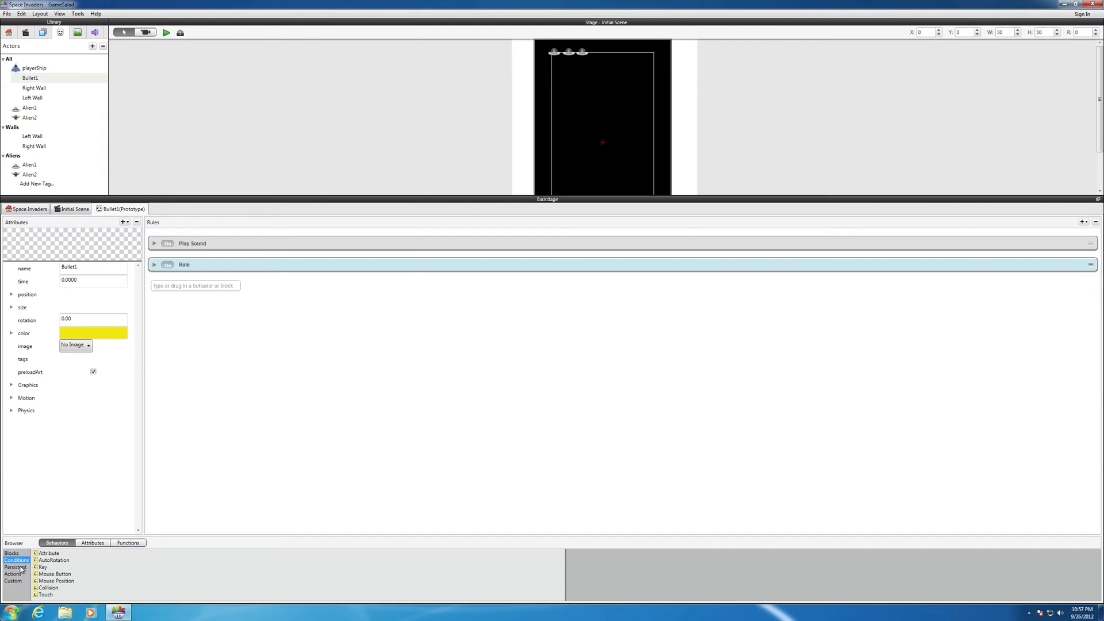
click(13, 574)
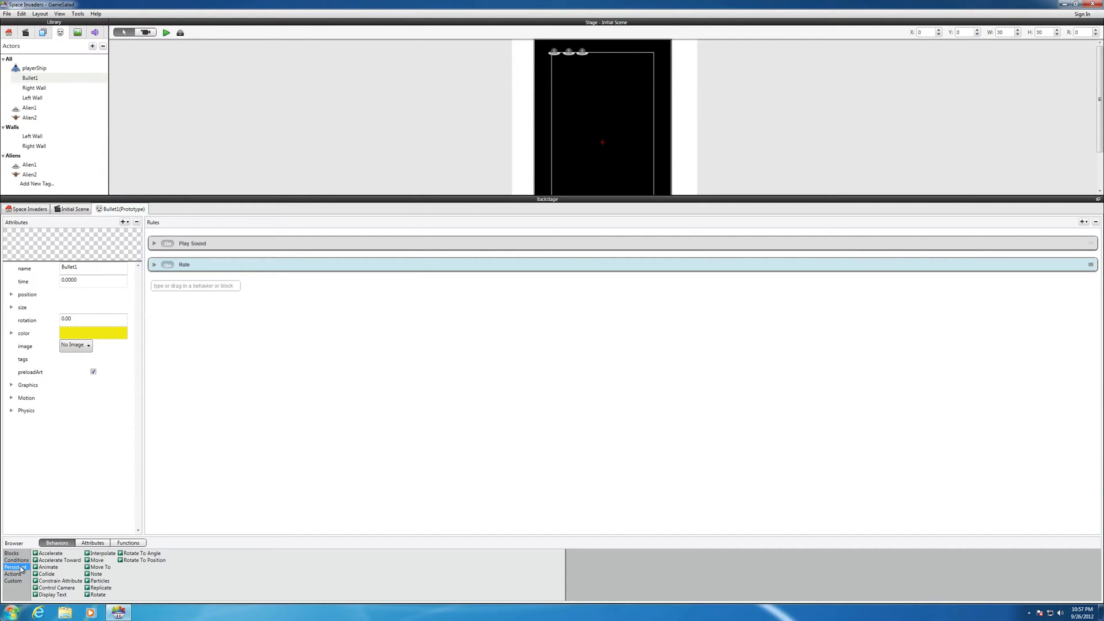
click(11, 574)
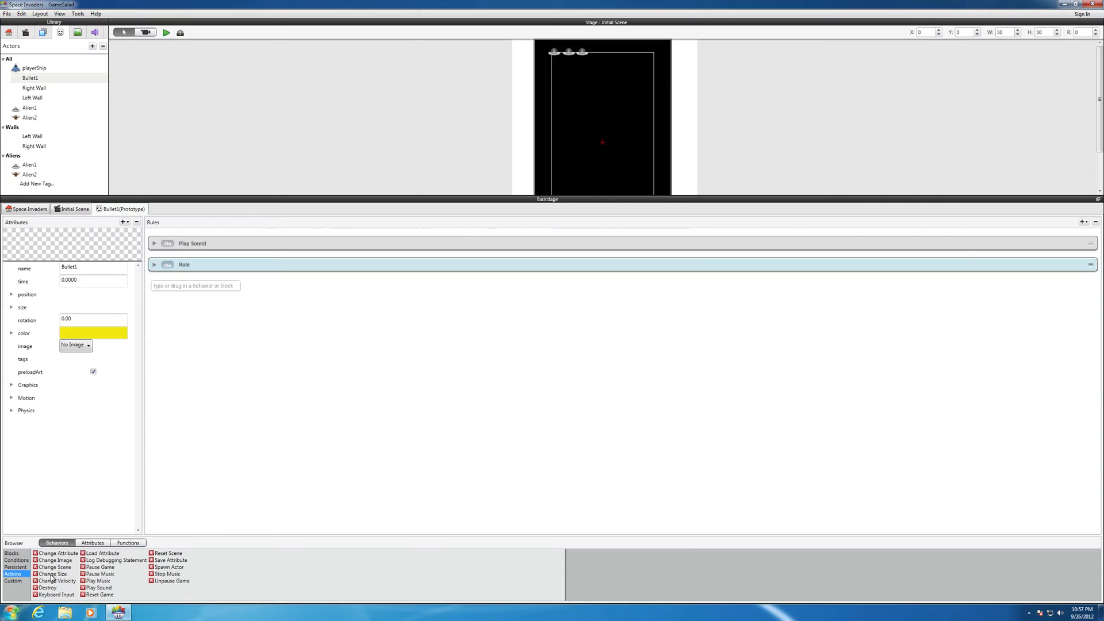
mouse_move(50, 584)
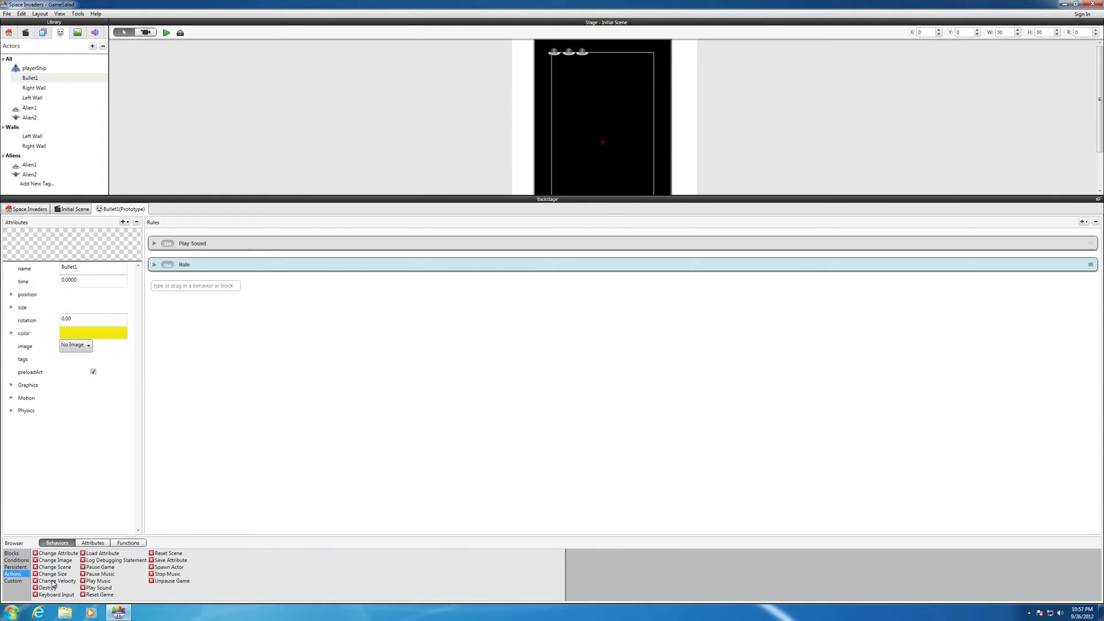
click(54, 580)
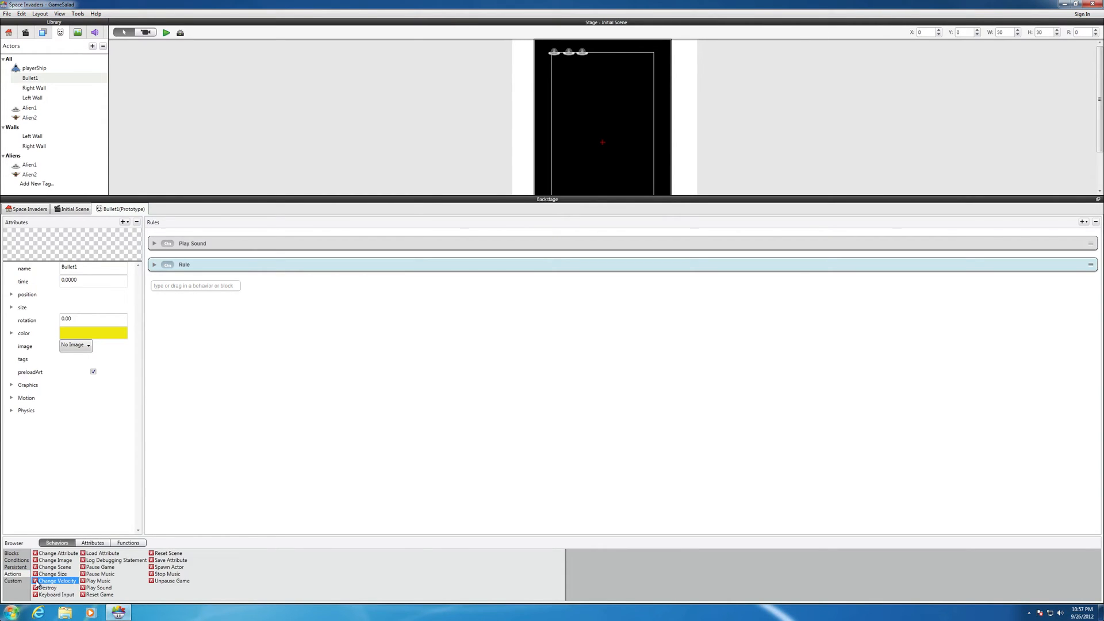
drag(56, 580, 192, 303)
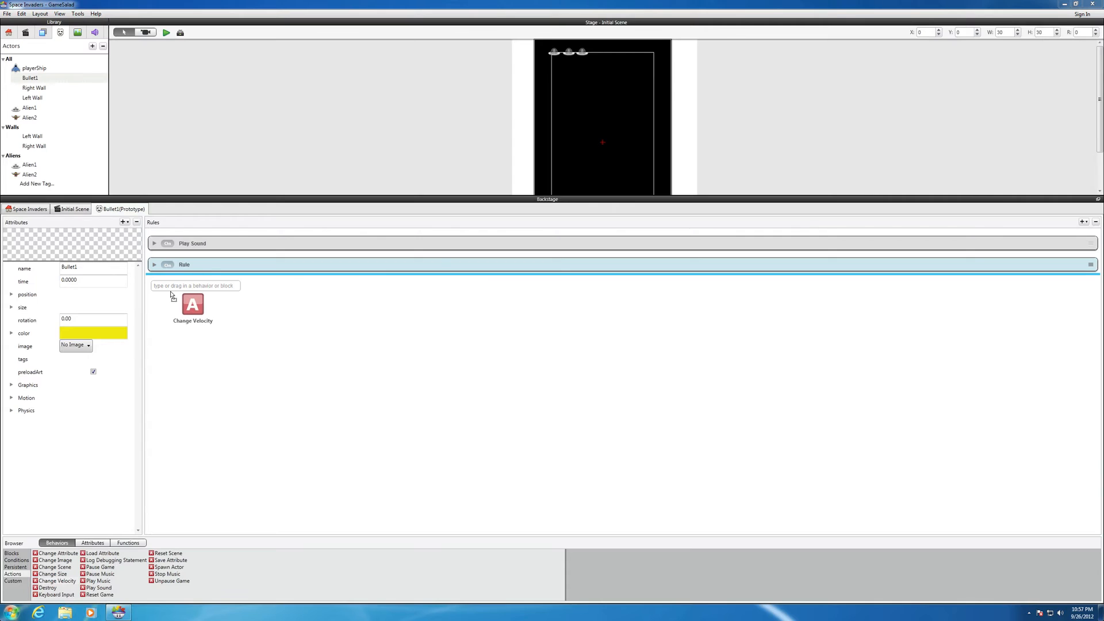
Set Change Velocity to direction 90, relative to actor, speed 200 and confirm
click(192, 305)
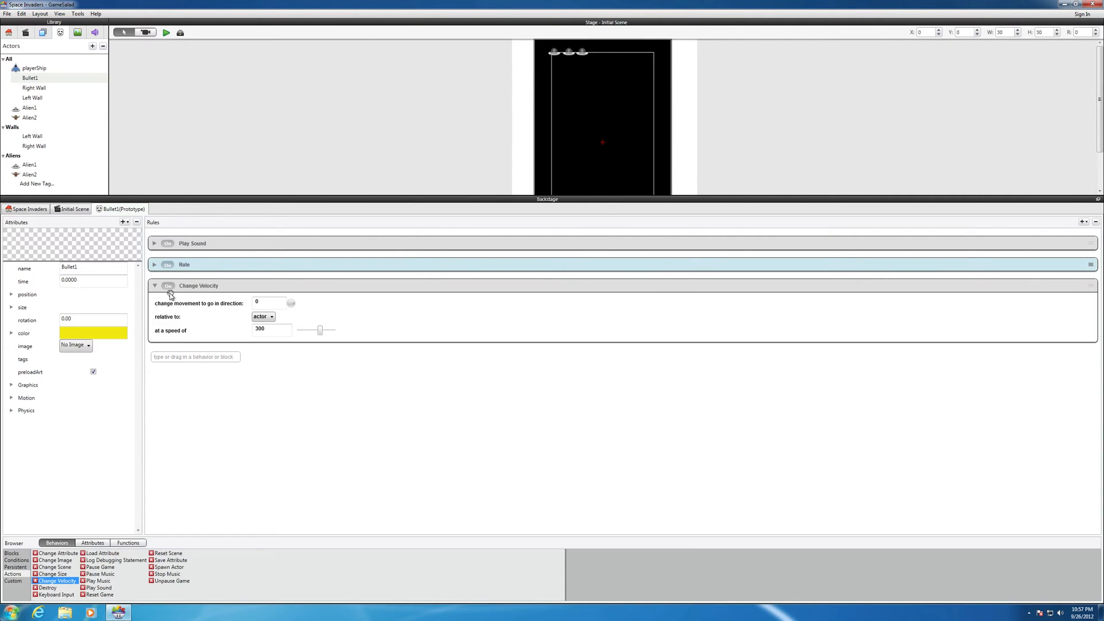
click(262, 317)
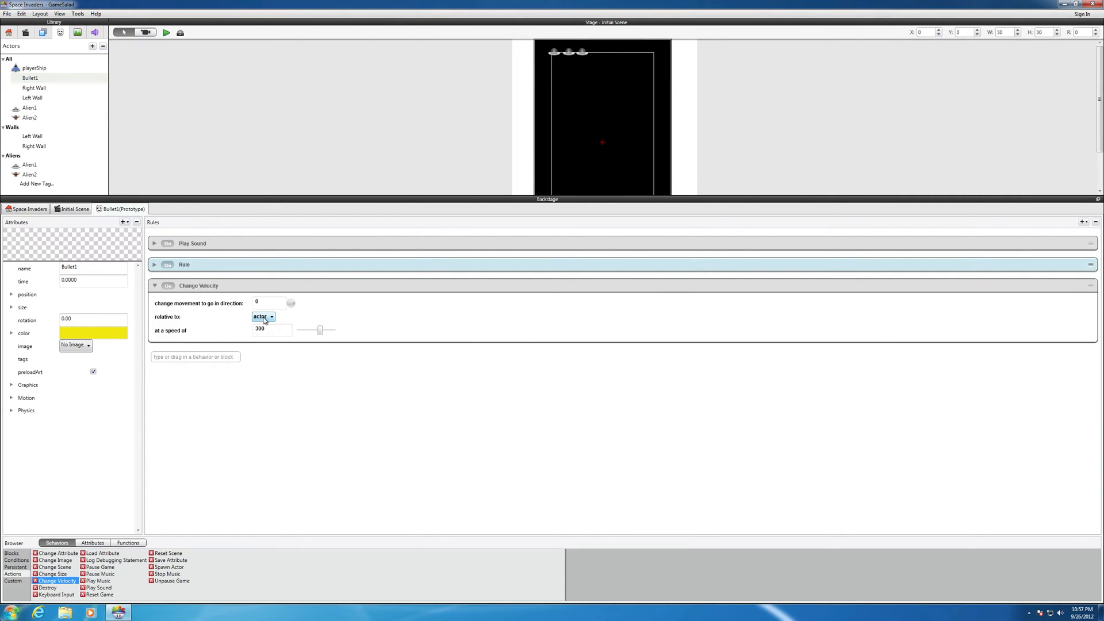
click(271, 302)
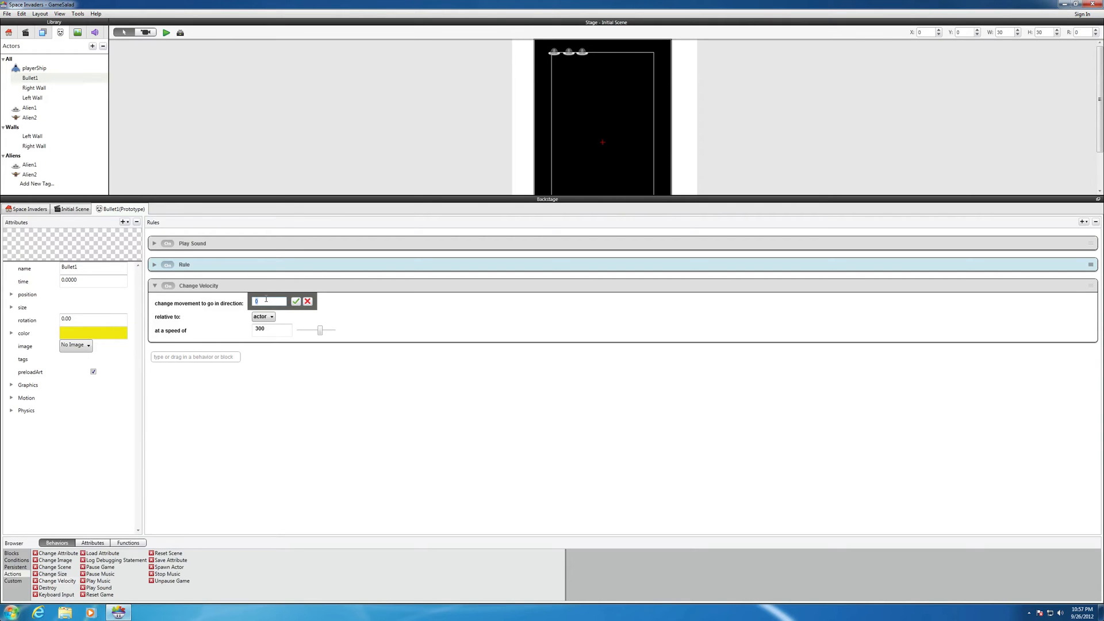
text(90)
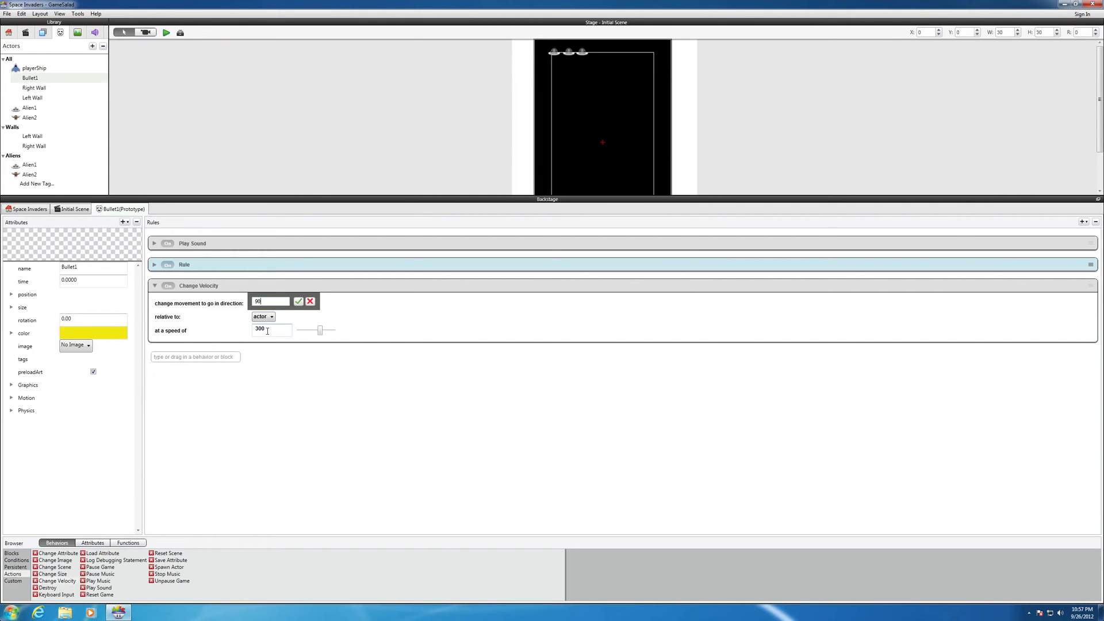
click(272, 330)
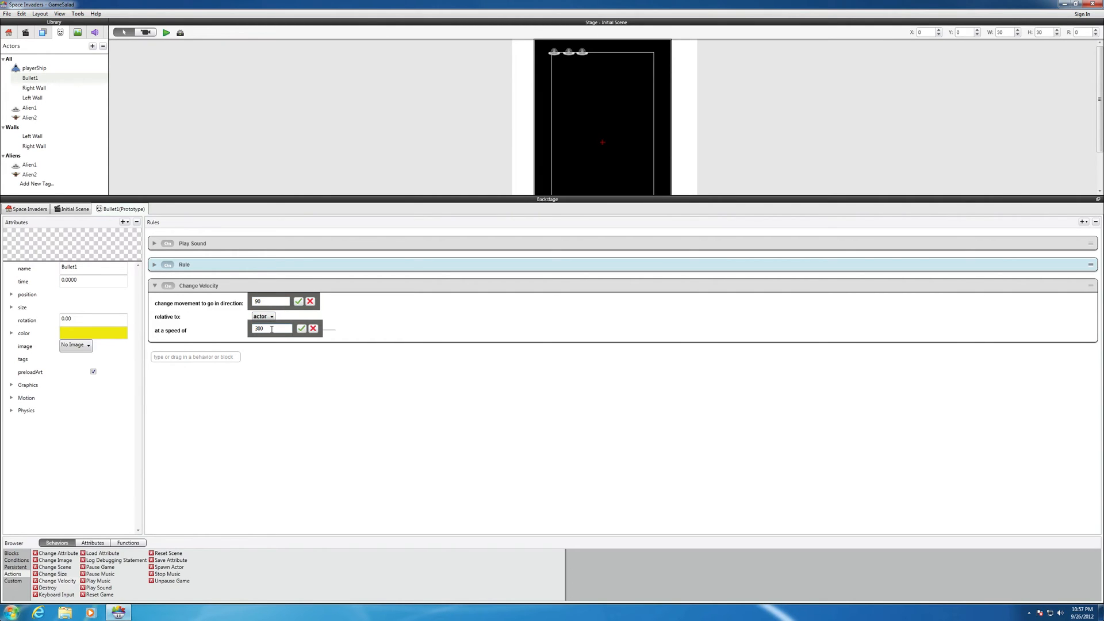
text(200)
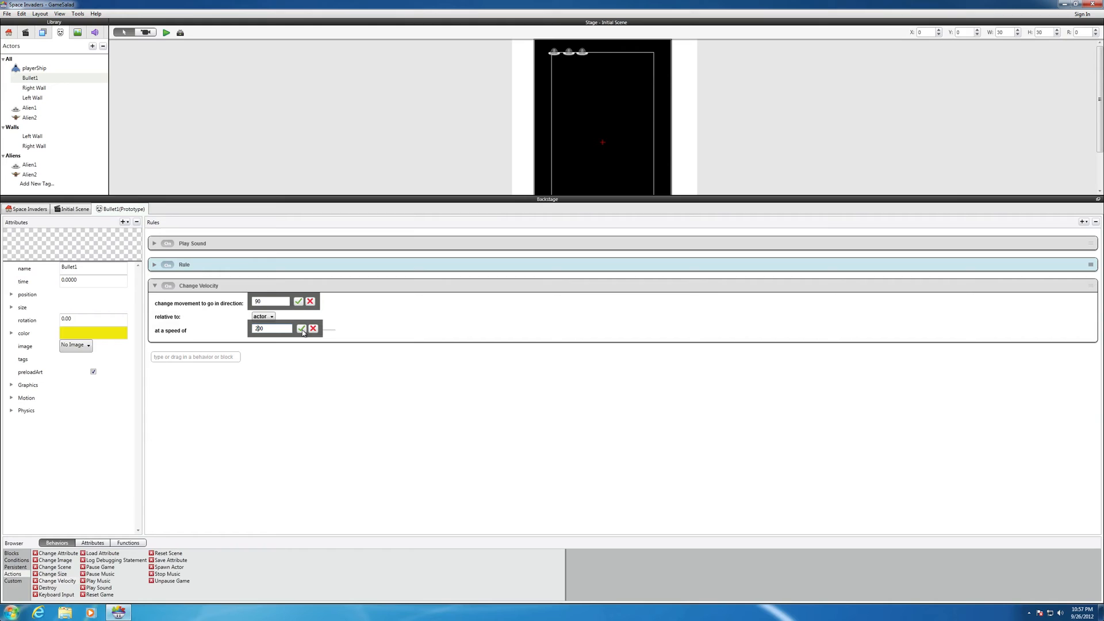
click(300, 327)
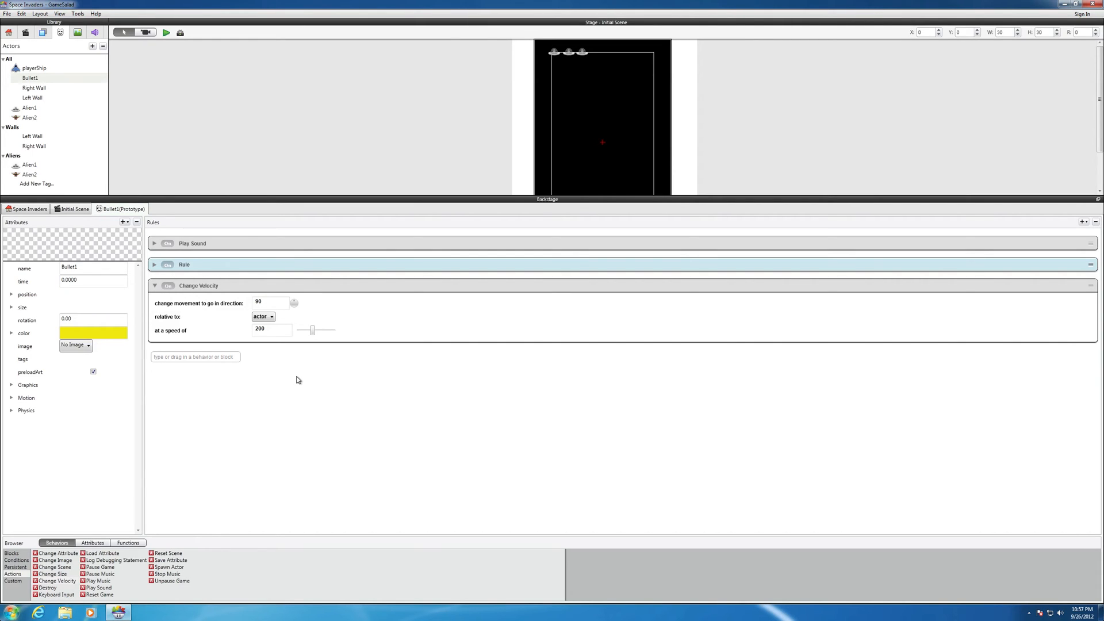
mouse_move(312, 353)
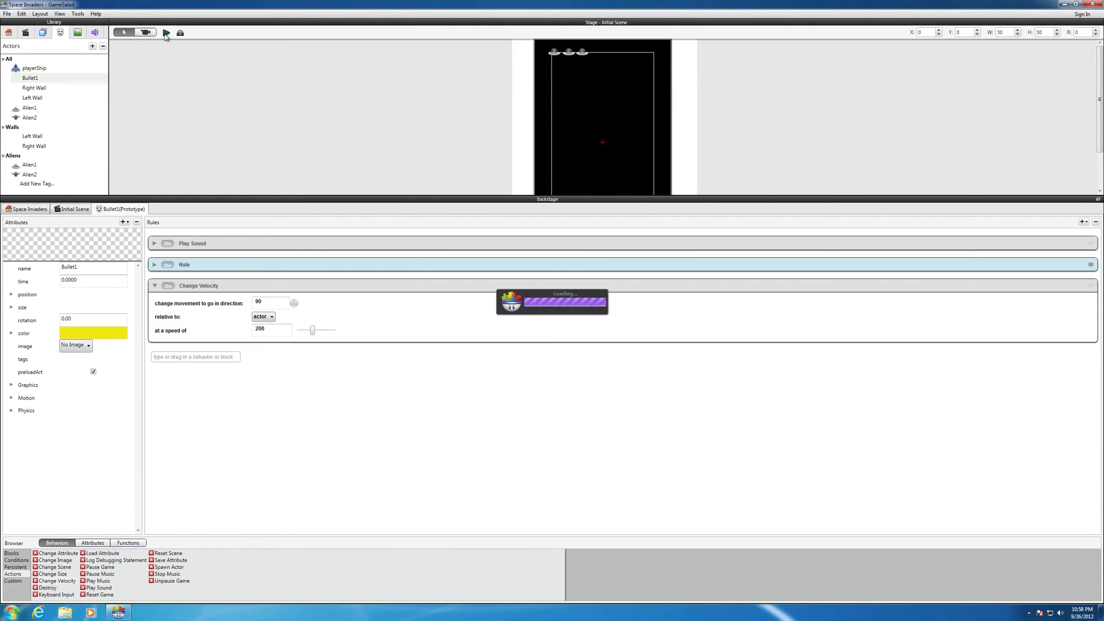
Preview the Space Invaders scene to watch the bullet, then go back to the editor
click(165, 32)
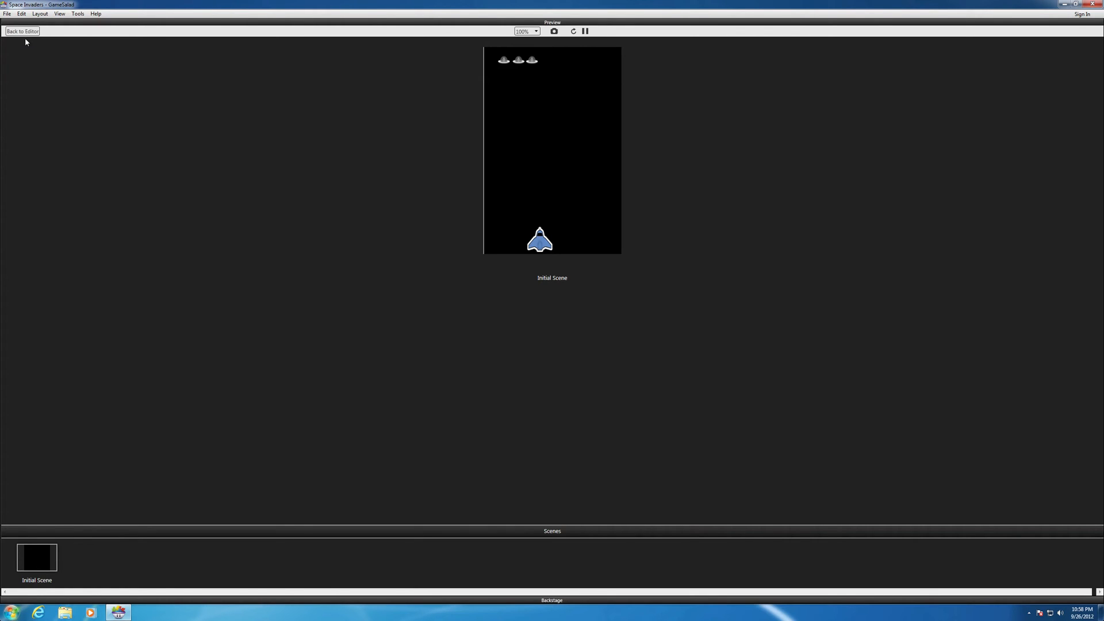
click(22, 32)
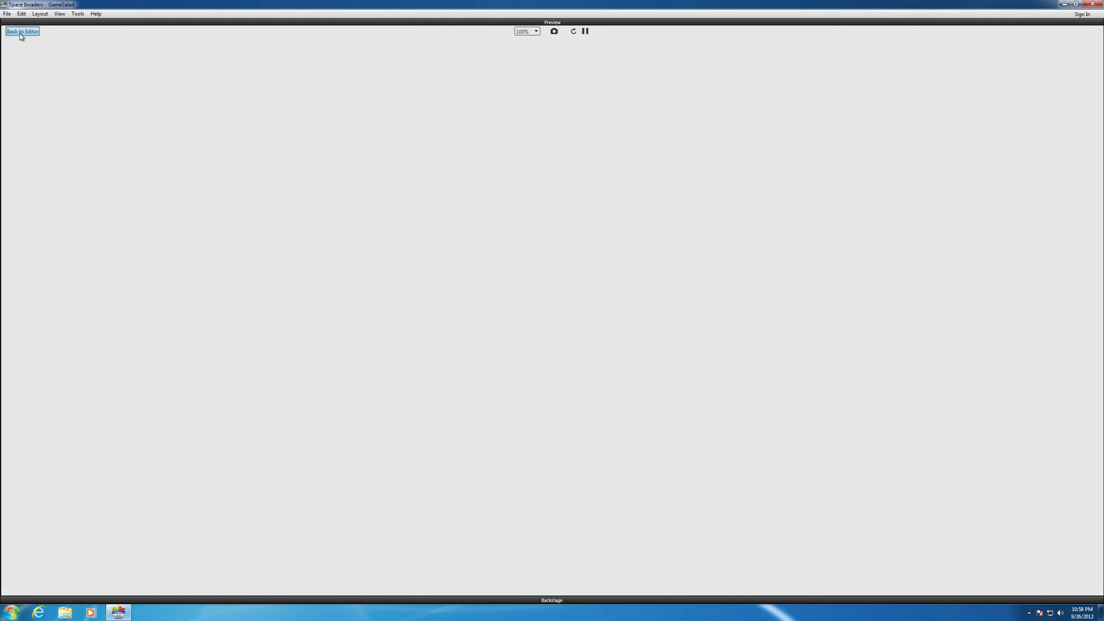
Collapse Change Velocity and move it above Bullet1's Rule block
click(22, 31)
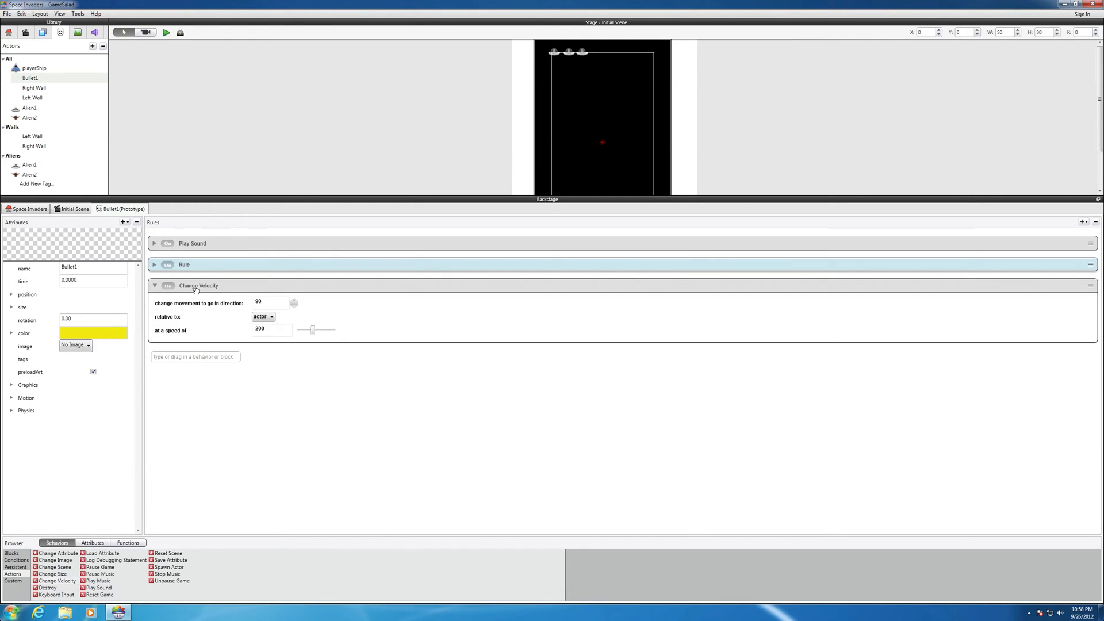
click(154, 285)
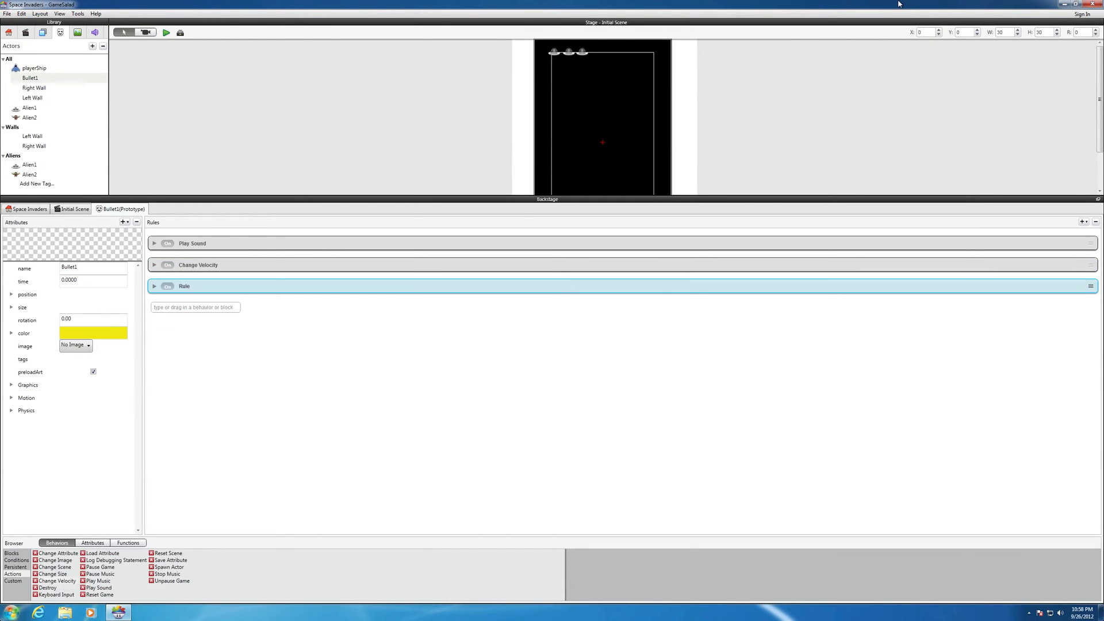